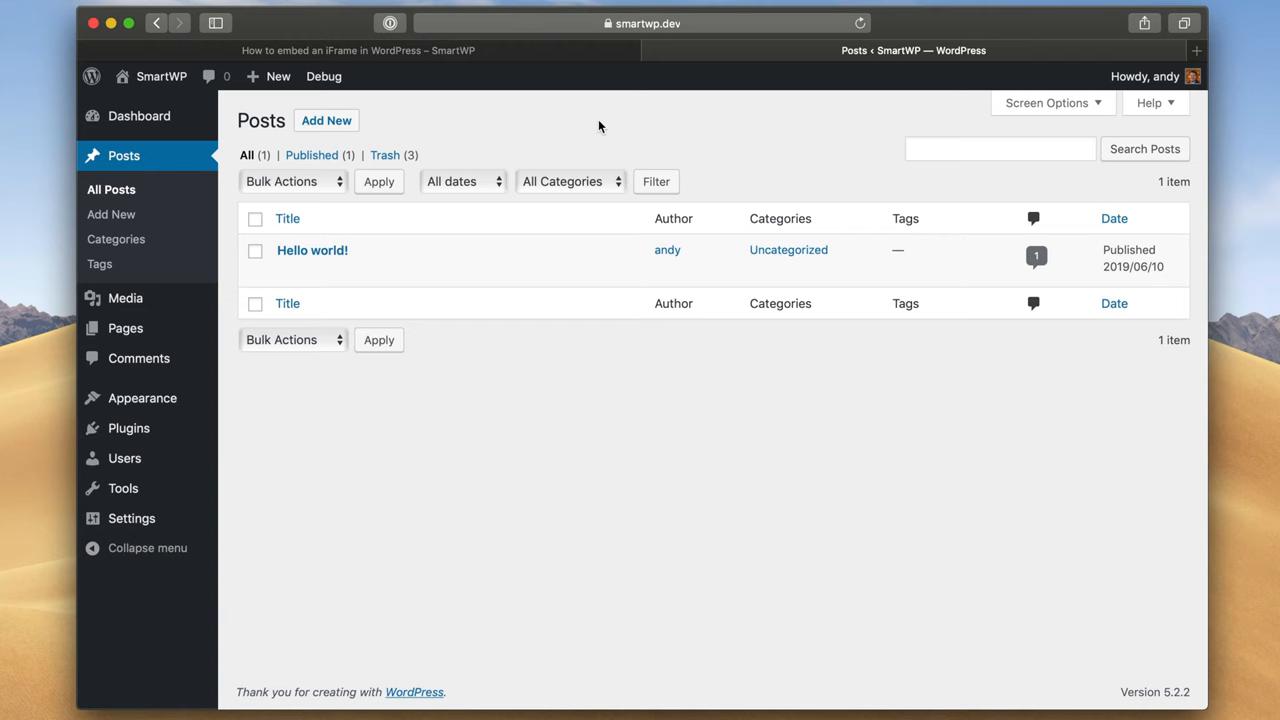
Start a new post titled 'iFrame Example' with an embedded YouTube video.
left_click(326, 120)
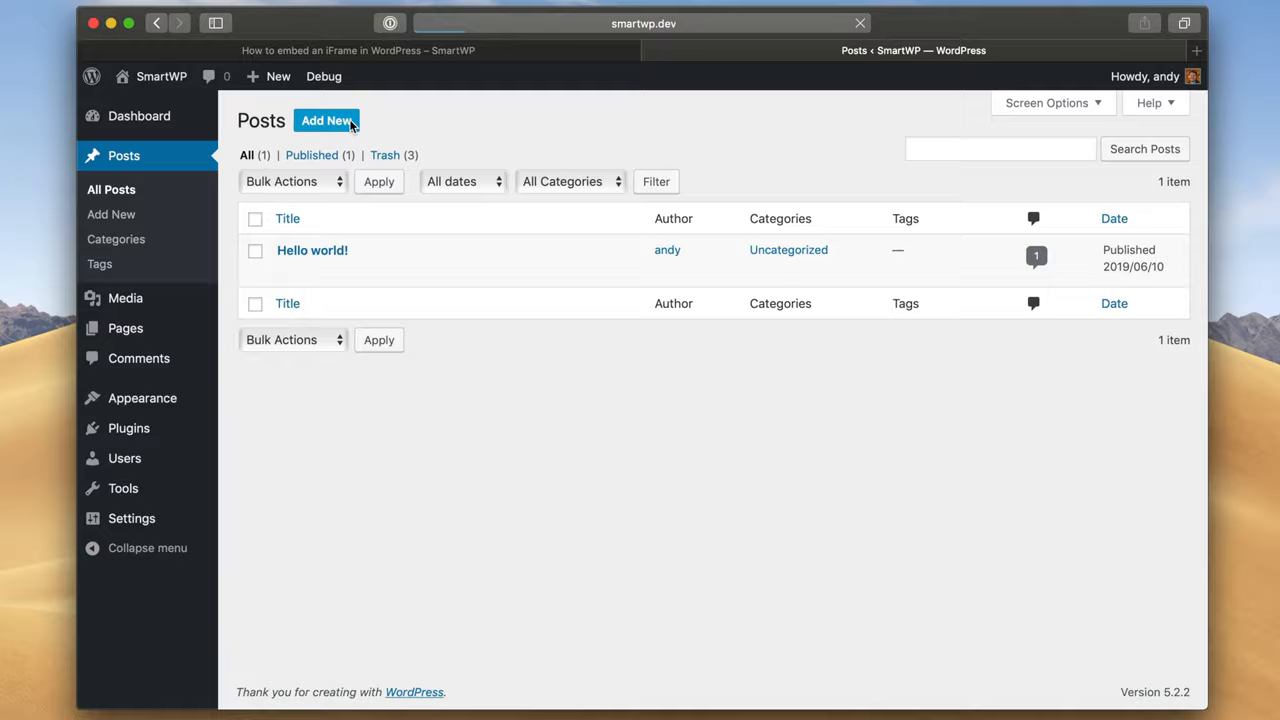
left_click(326, 120)
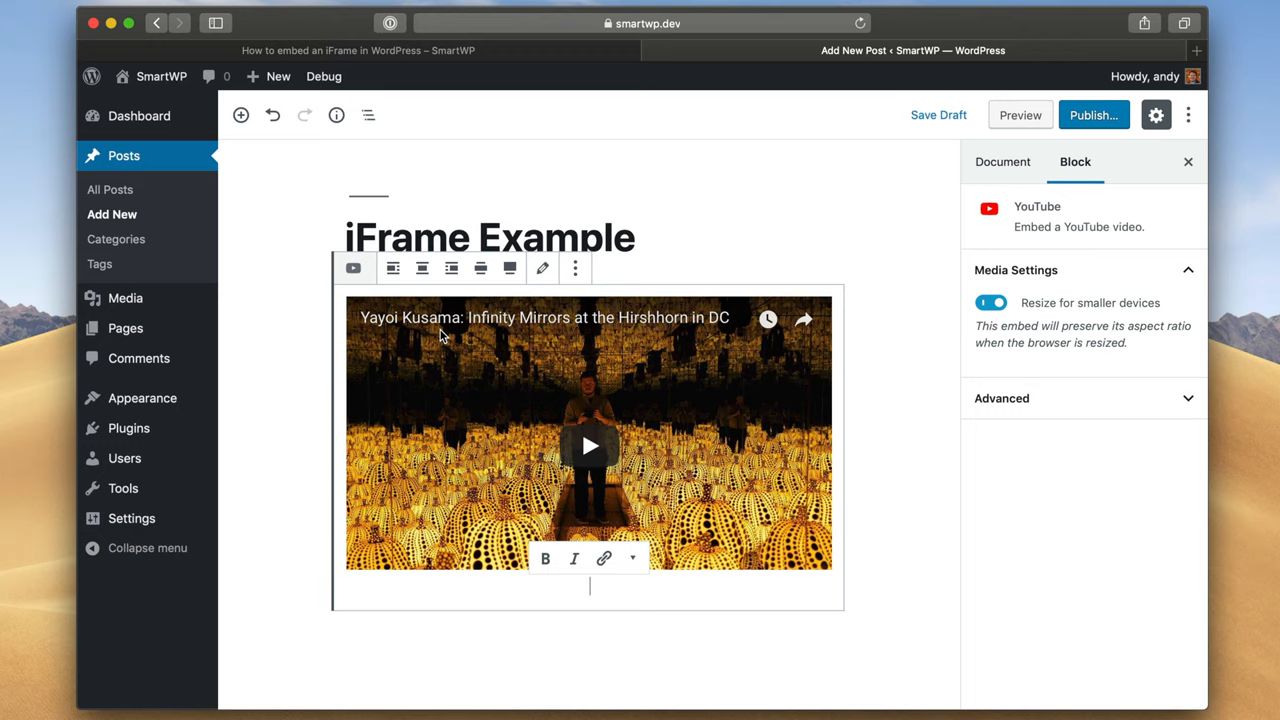
mouse_move(462, 377)
type("<iframe sr")
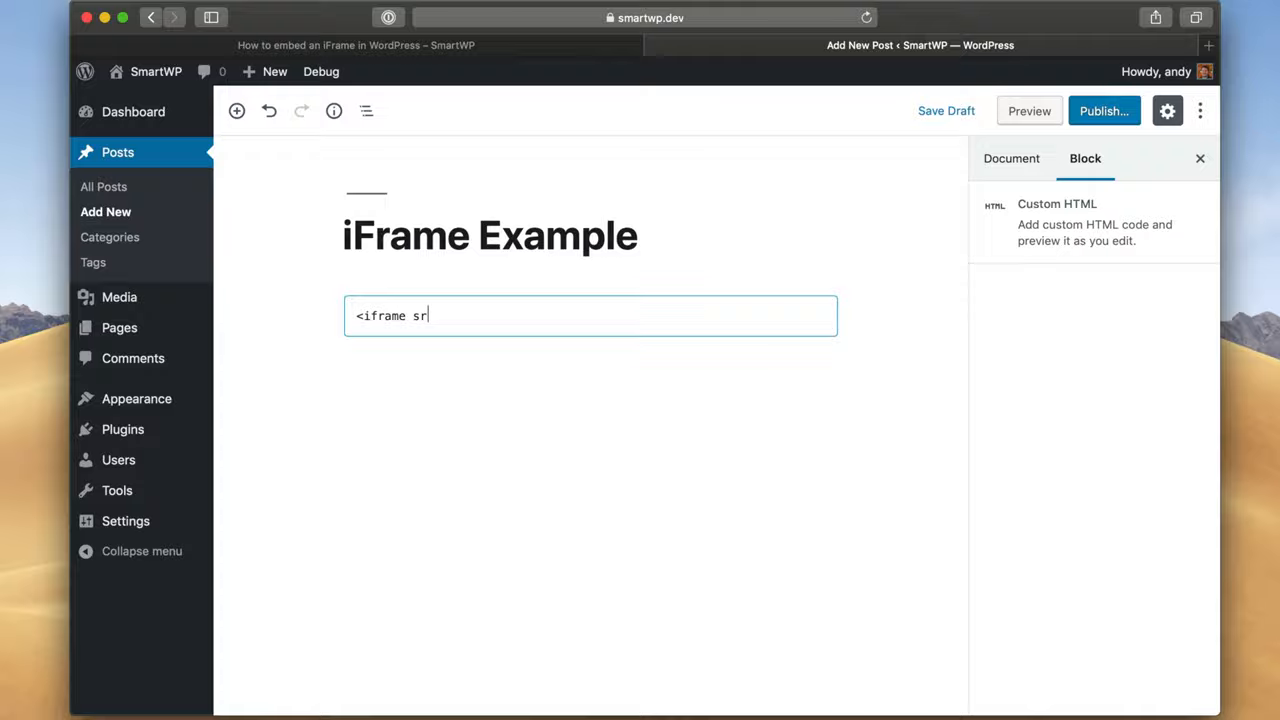
type("c=\"https://bing.com\"></iframe>")
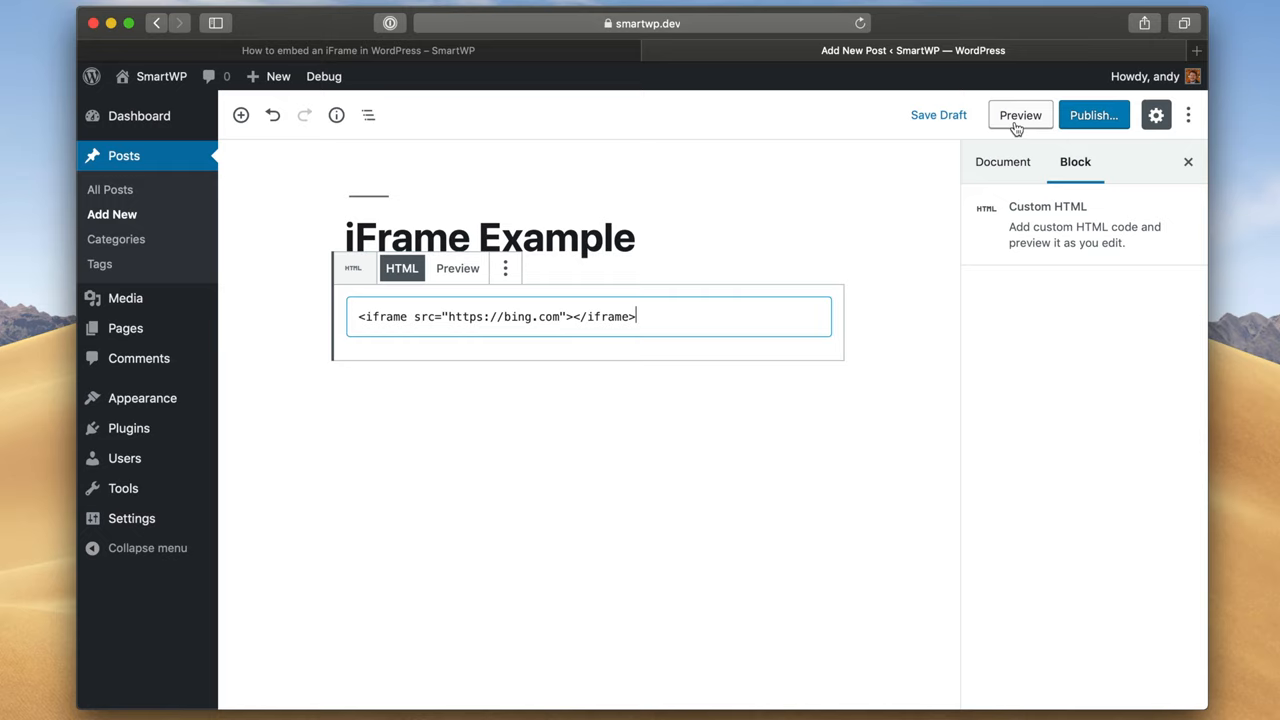
left_click(1020, 115)
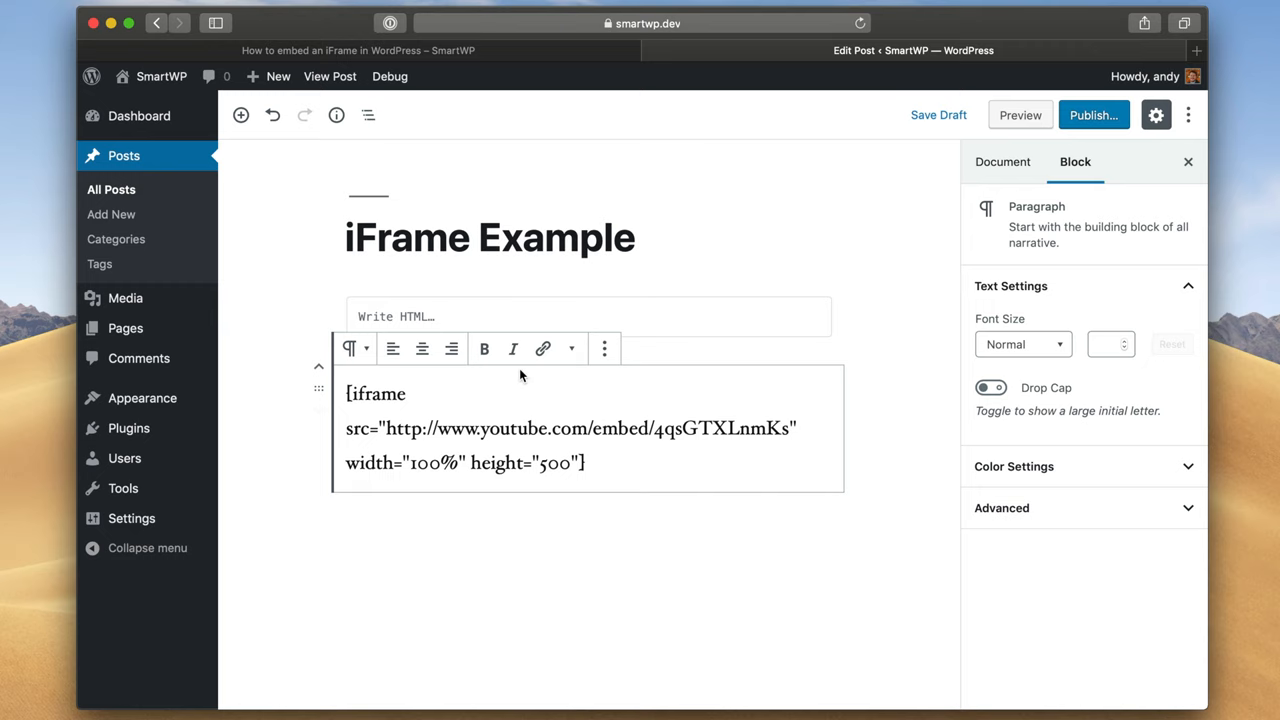
Save and preview the draft with the YouTube iframe shortcode, width 100%, height 500.
left_click(937, 114)
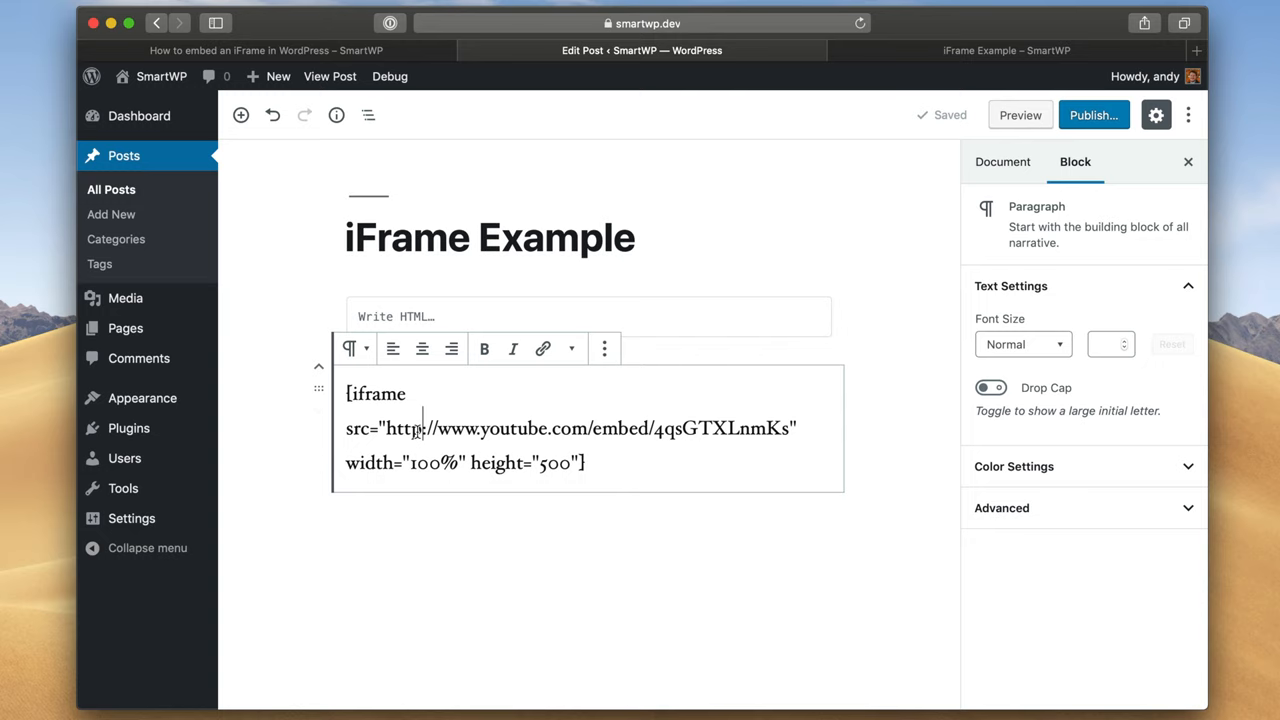
Place the cursor in the shortcode URL to change http to https.
left_click(1006, 50)
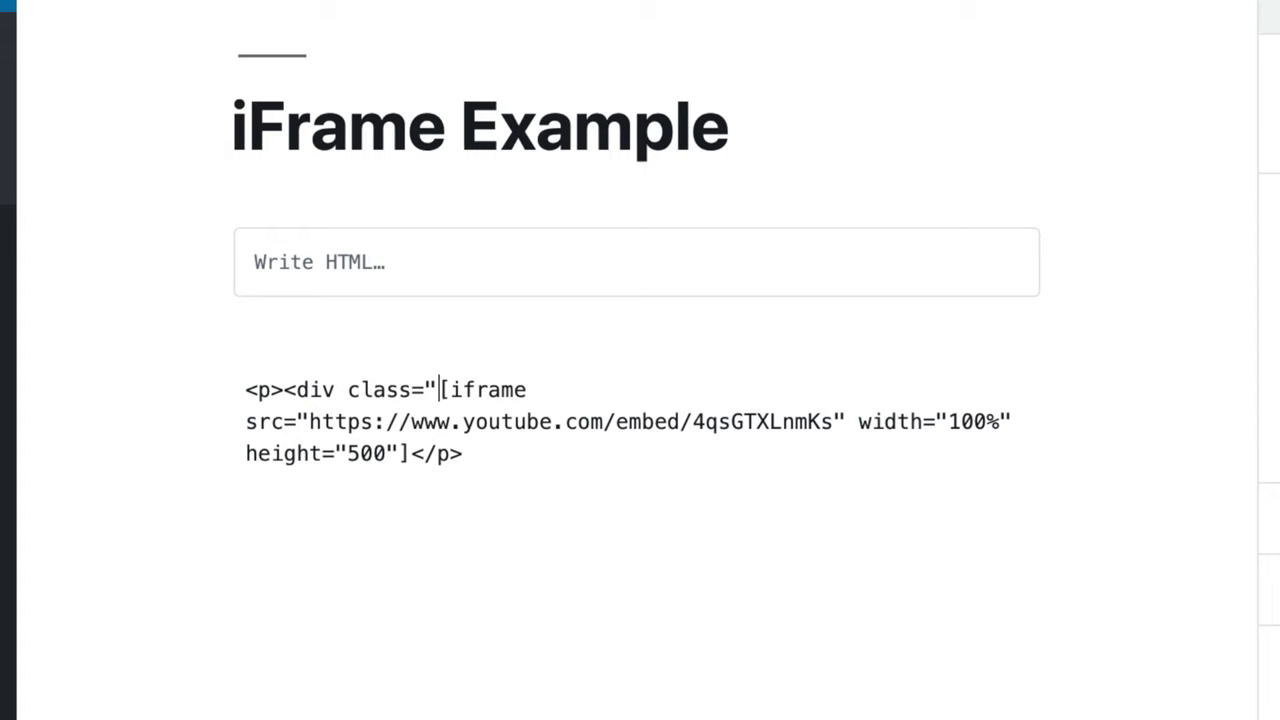
Type the responsive-embed-container class name into the wrapping div tag.
type("responsive-embed-cont")
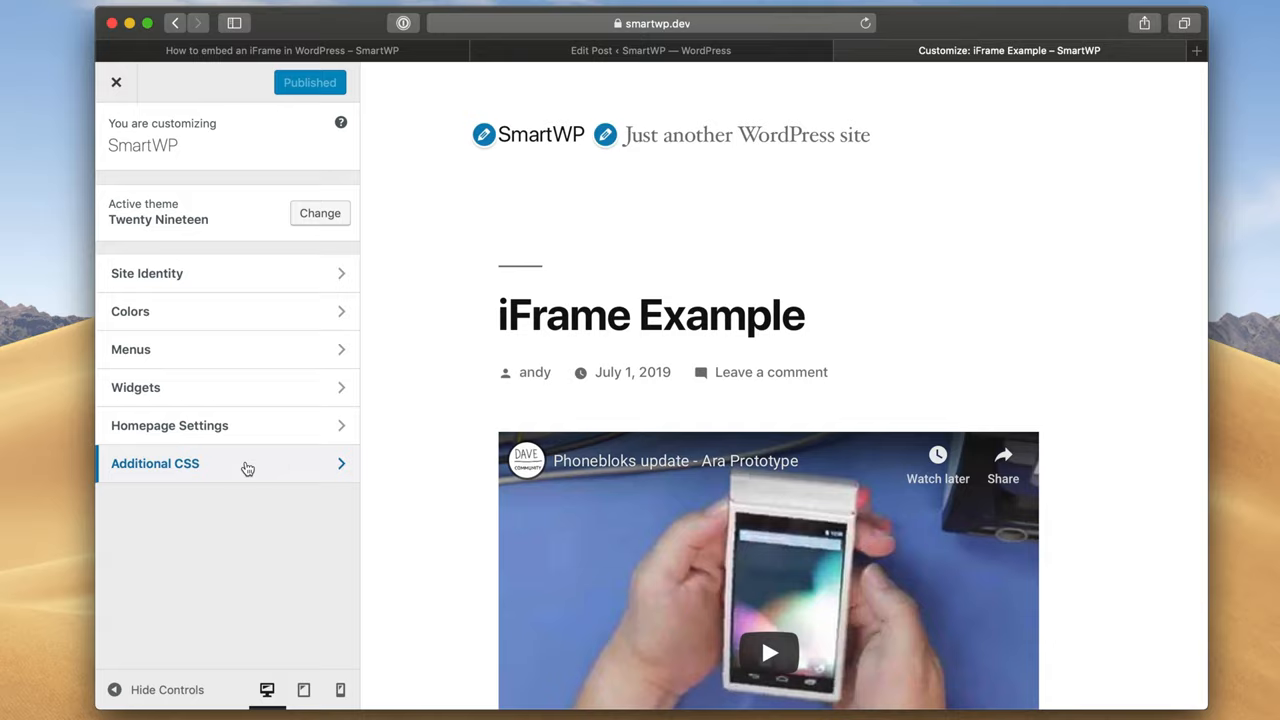
Enter the responsive-embed-container rules in Additional CSS, preview at tablet width, then close.
left_click(155, 463)
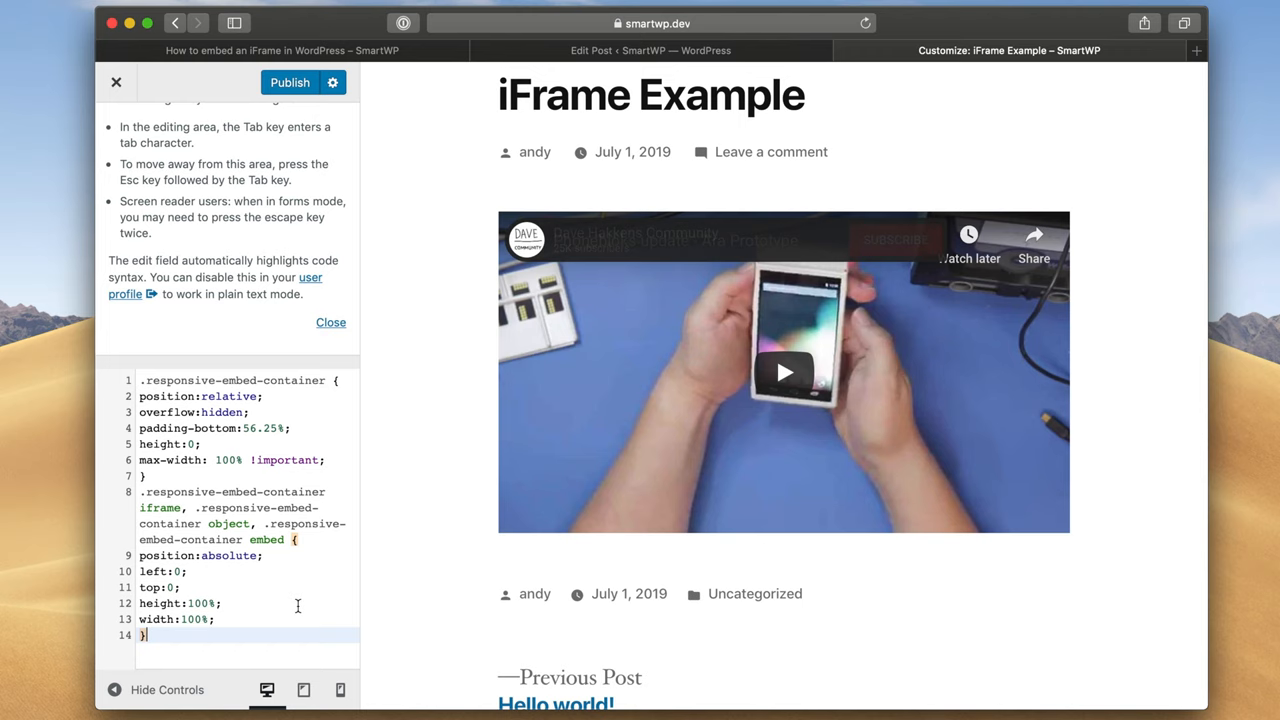
left_click(303, 689)
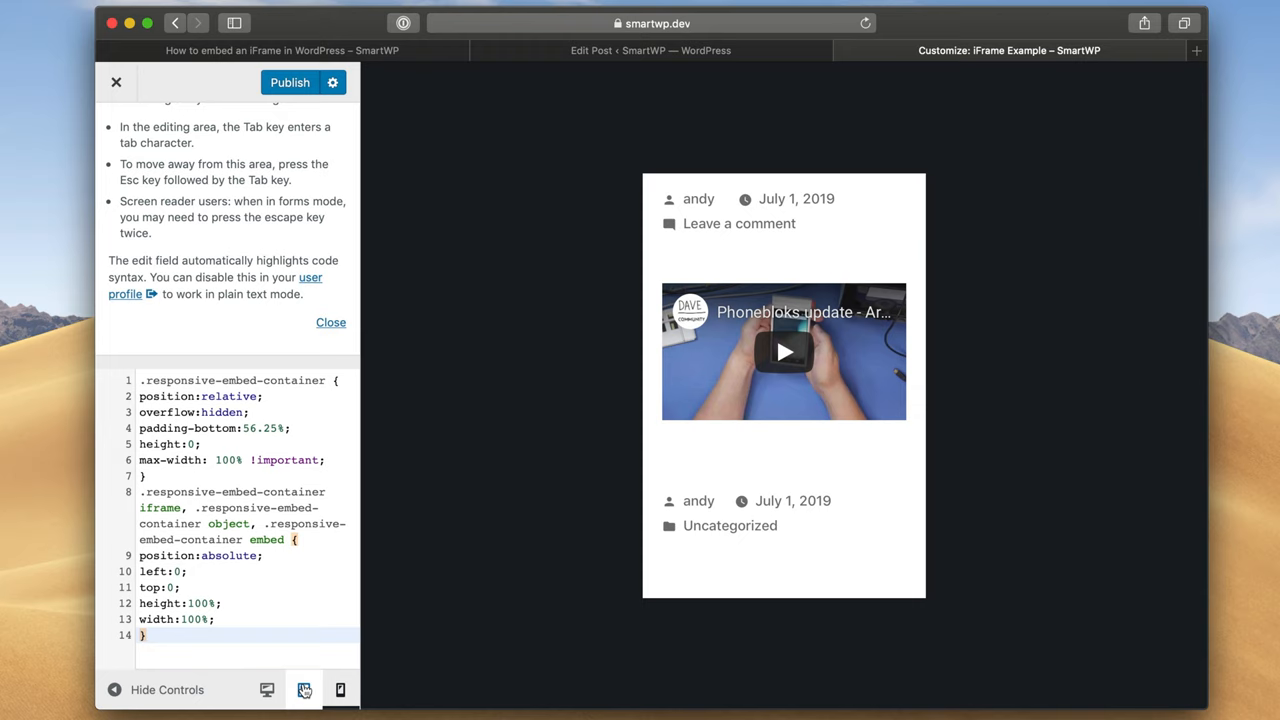
left_click(1009, 50)
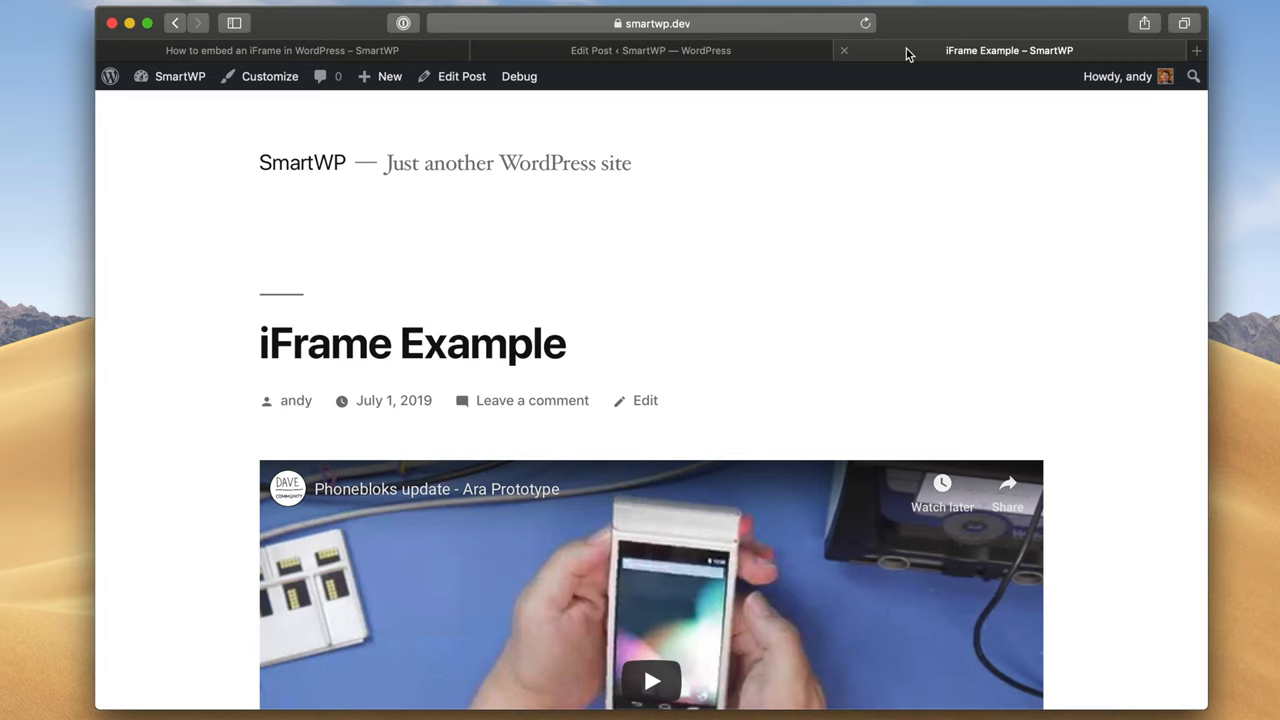